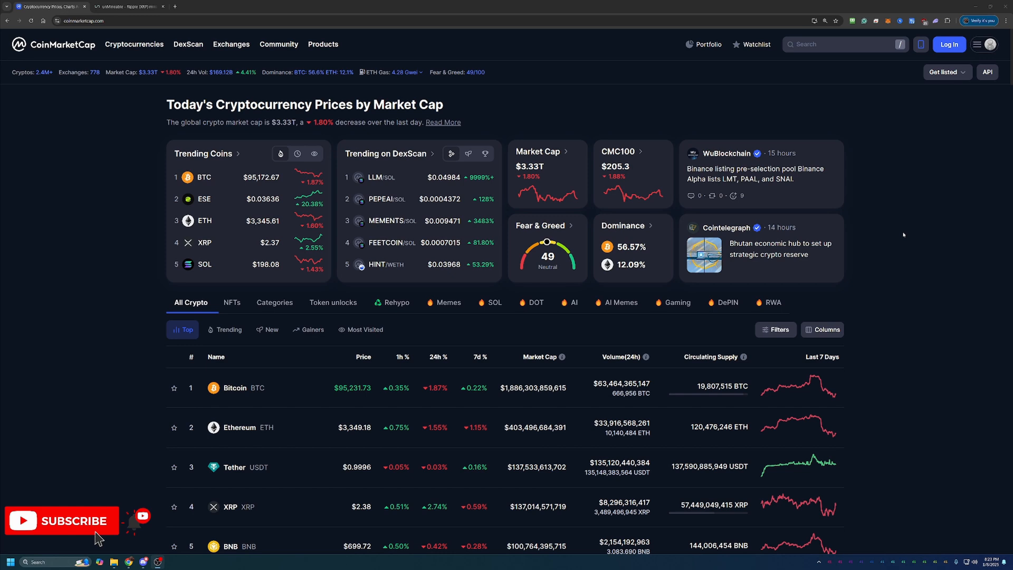
mouse_move(650, 417)
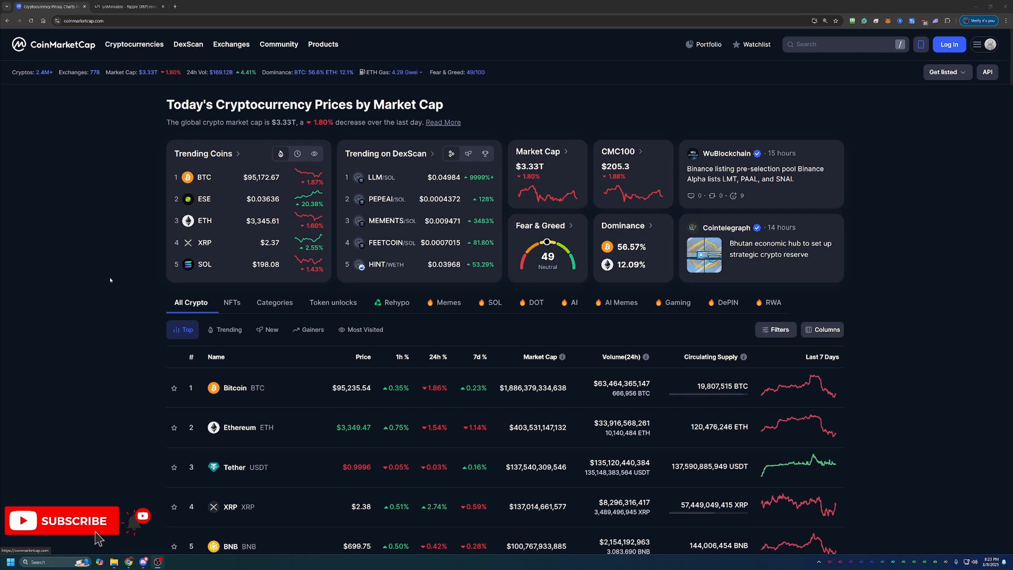
Step: Scroll down to Pepe, open its CoinMarketCap page, and switch the price chart to All
scroll(down, 3)
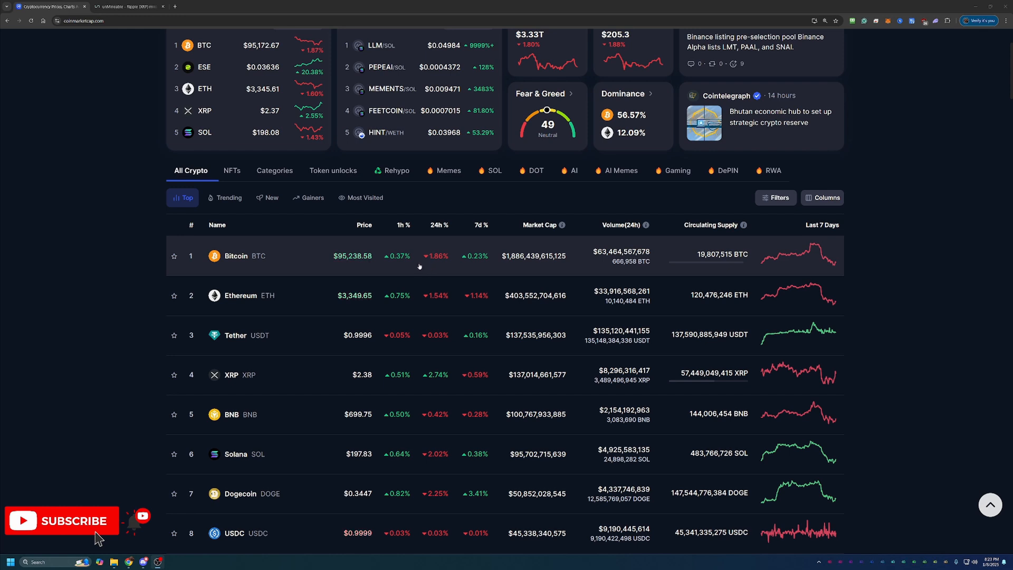
mouse_move(458, 299)
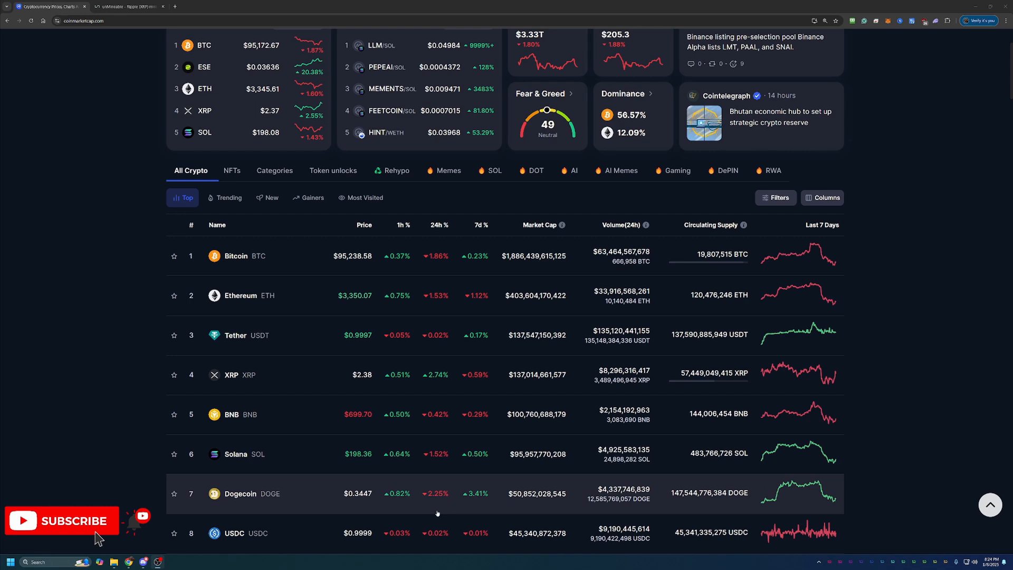
scroll(down, 3)
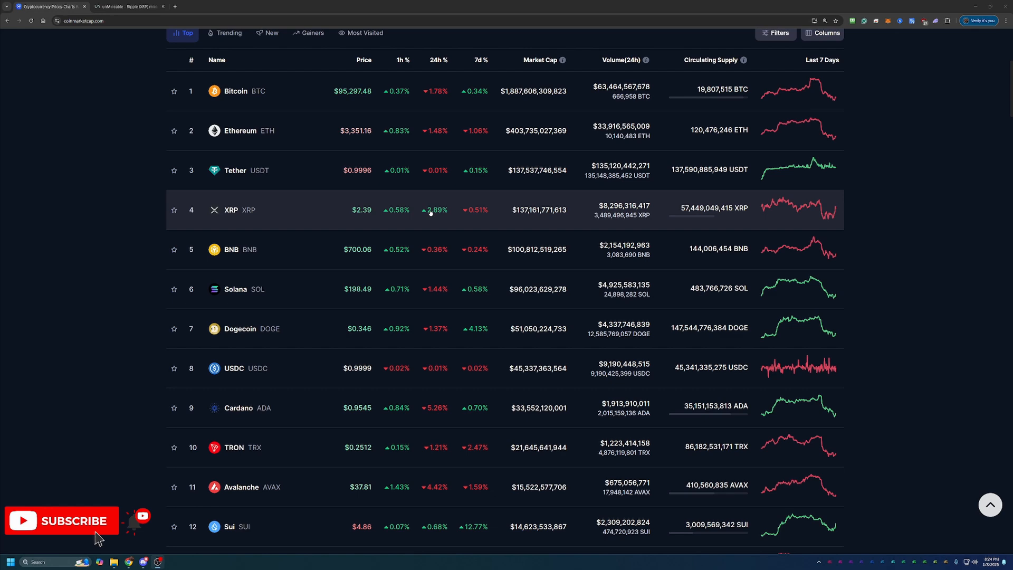
scroll(down, 3)
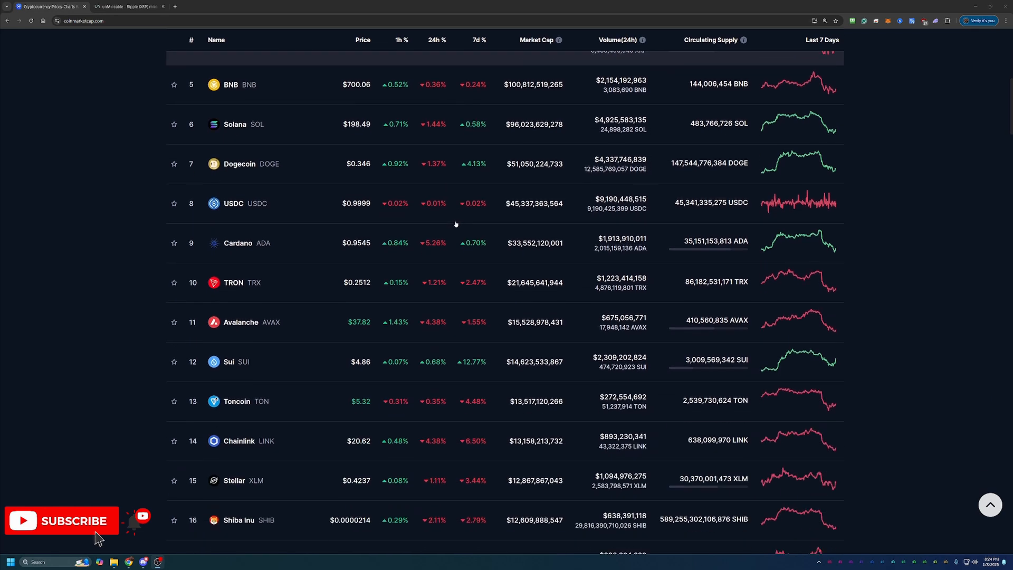
scroll(down, 3)
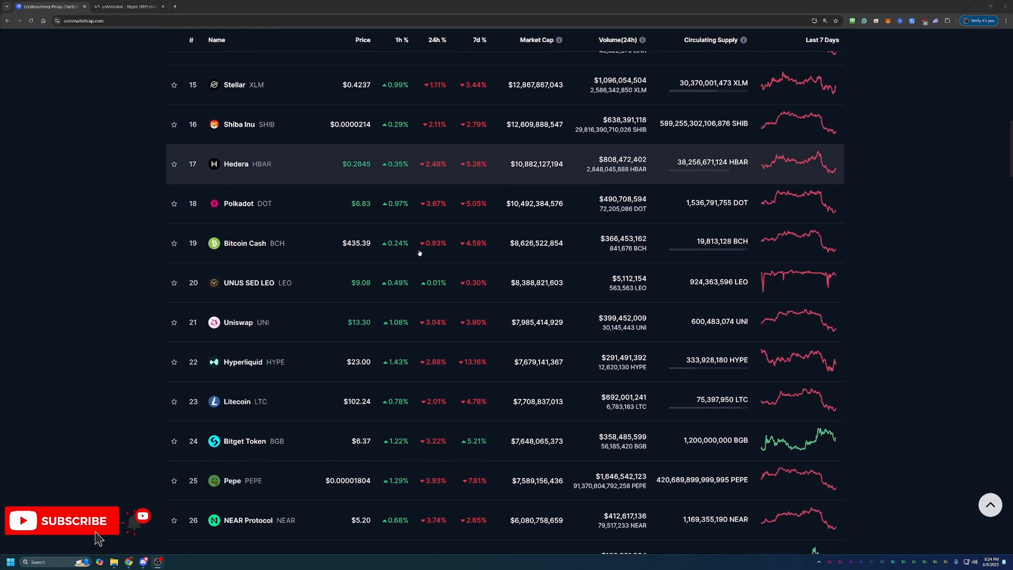
scroll(down, 3)
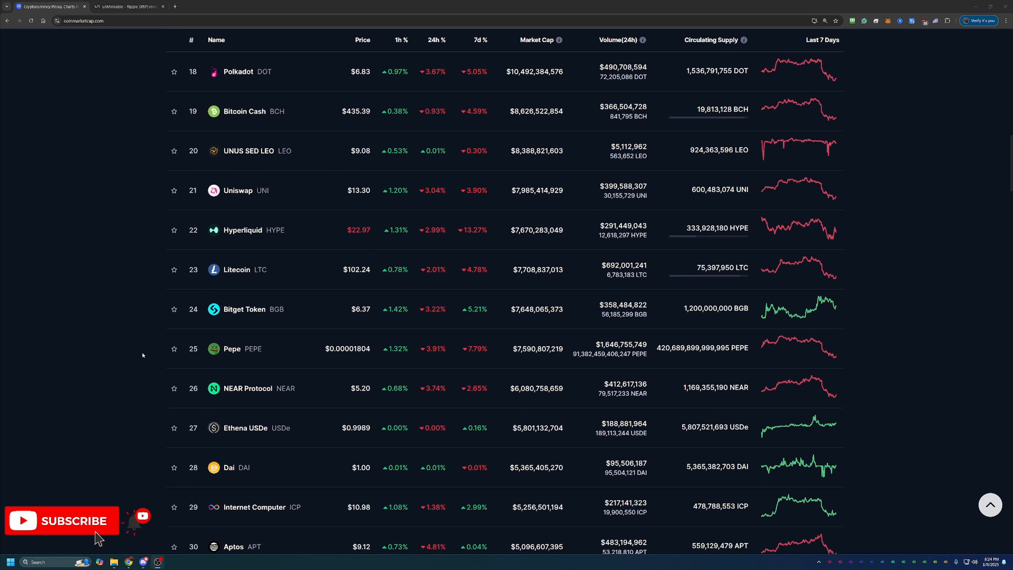
mouse_move(254, 348)
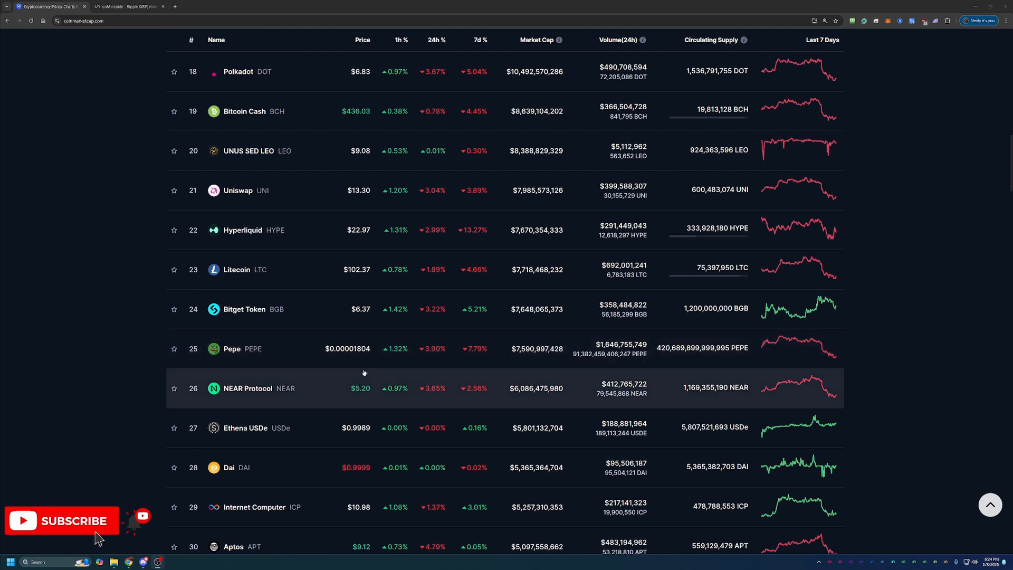
mouse_move(363, 358)
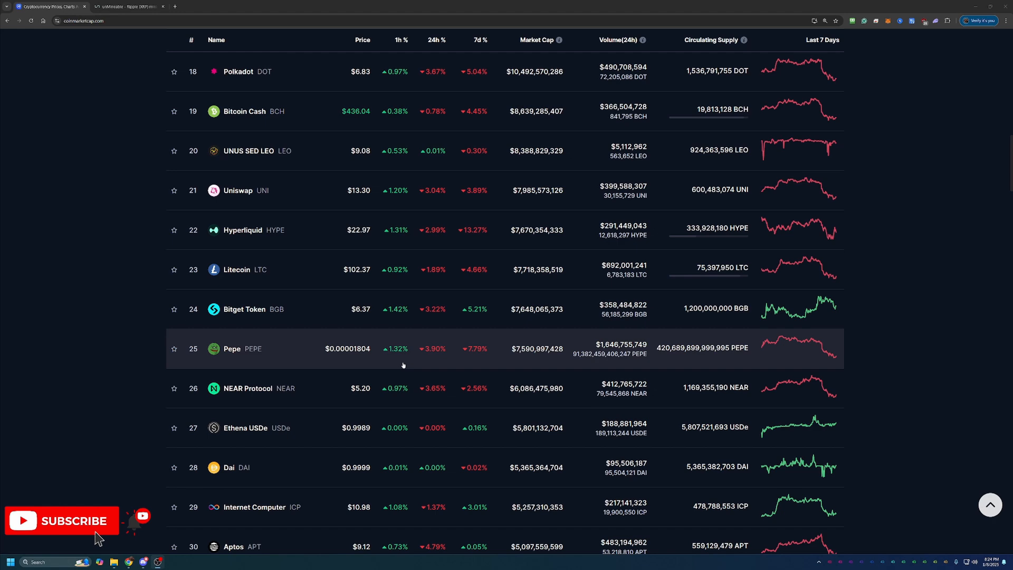
click(231, 348)
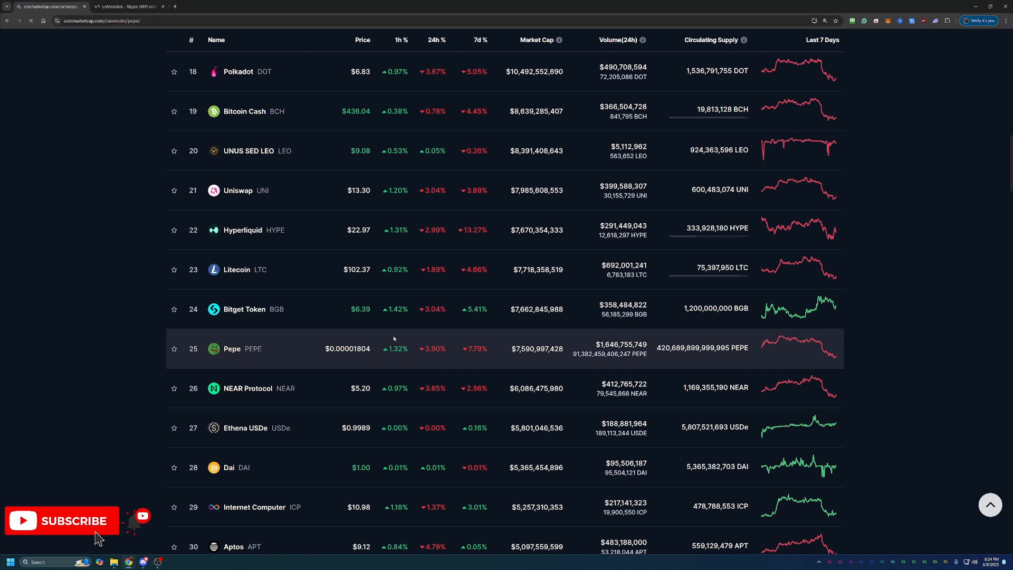
click(231, 348)
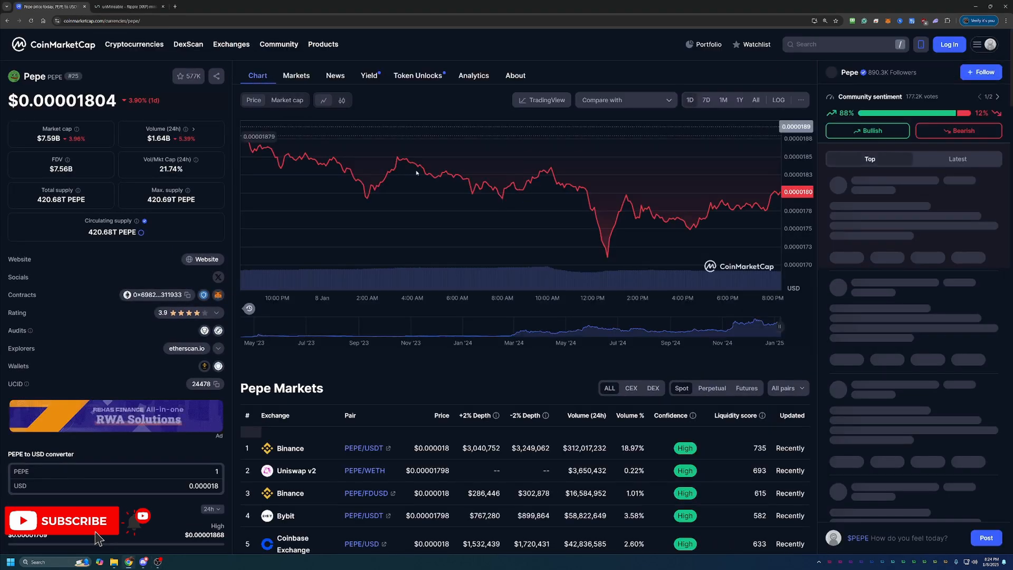
click(755, 100)
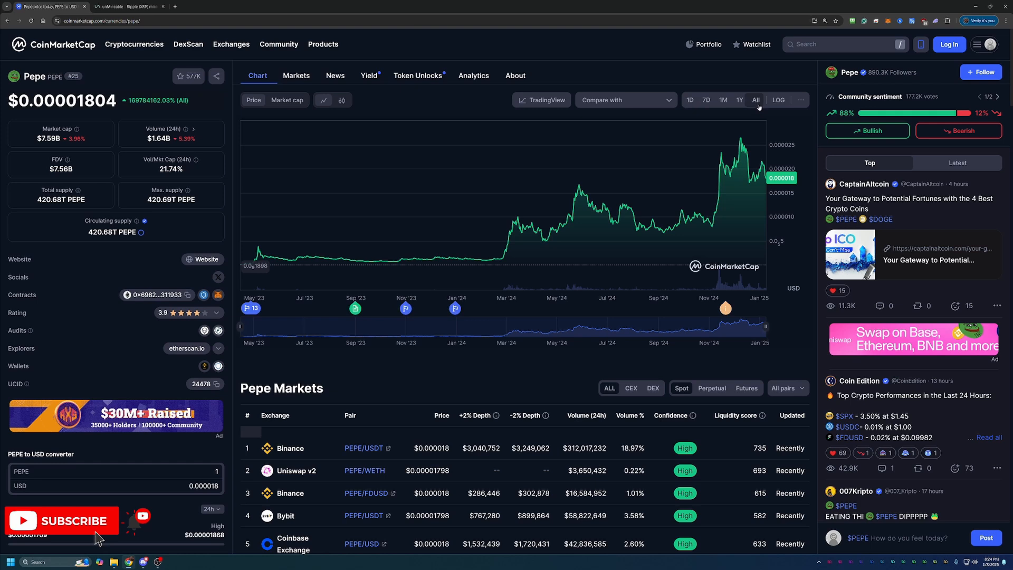
mouse_move(741, 139)
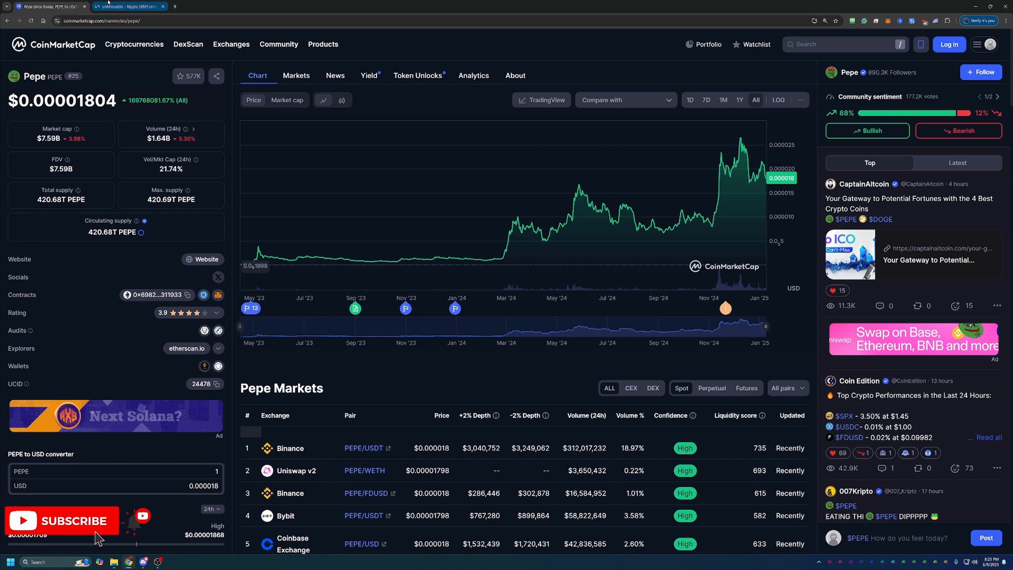
Step: Return to the unMineable tab and scroll down to the XelisHash pool details
click(126, 7)
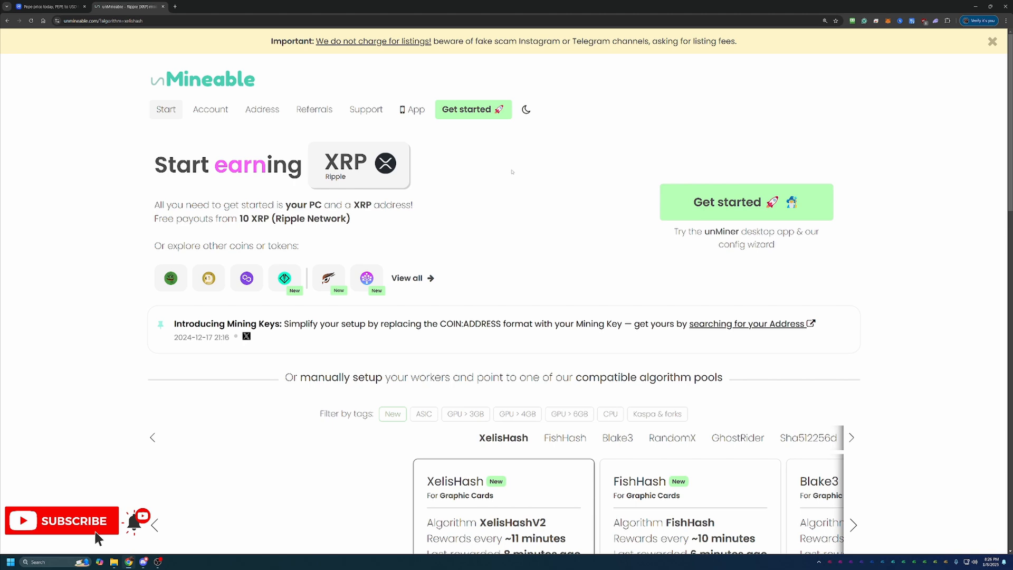
scroll(down, 3)
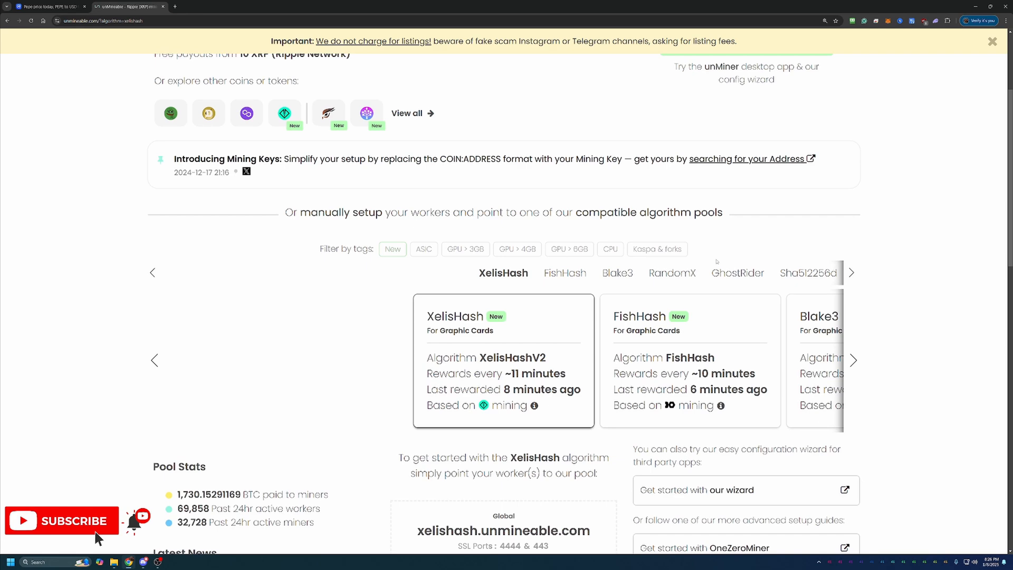
scroll(down, 3)
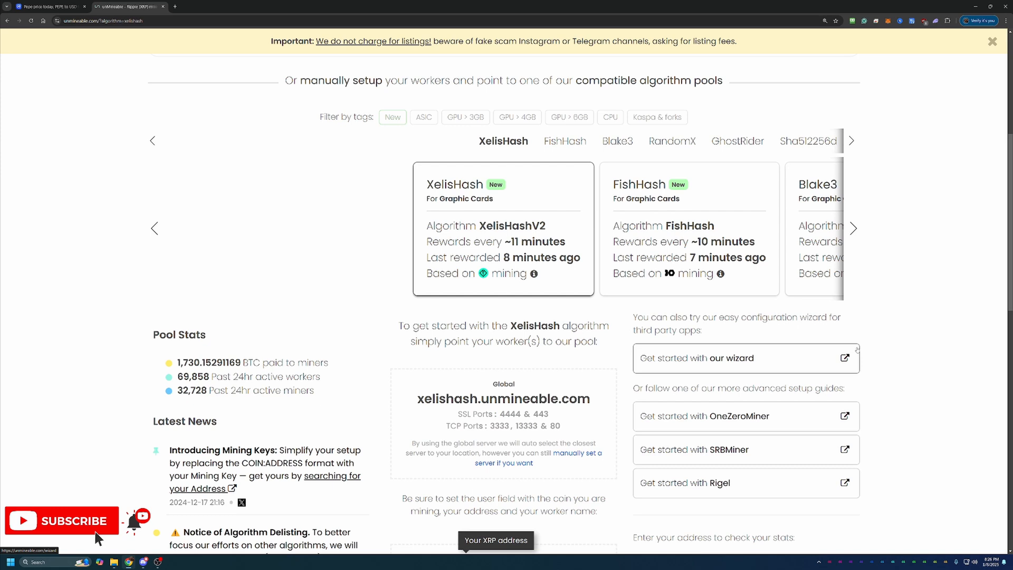
mouse_move(886, 345)
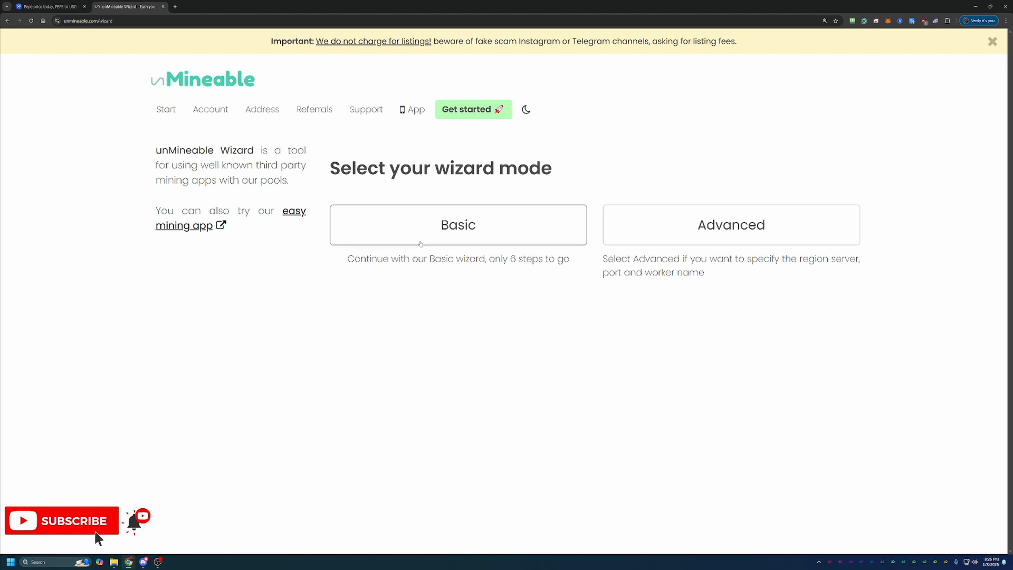
Step: Pick Basic mode, Graphics Card (GPU), Kawpow algorithm and Pepe (PEPE) in the wizard
click(457, 224)
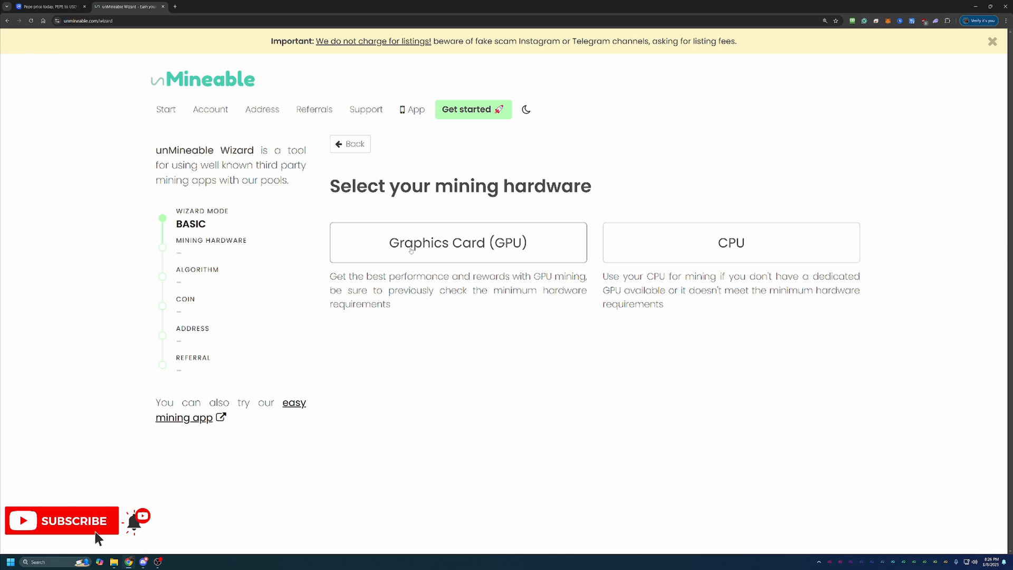
click(458, 242)
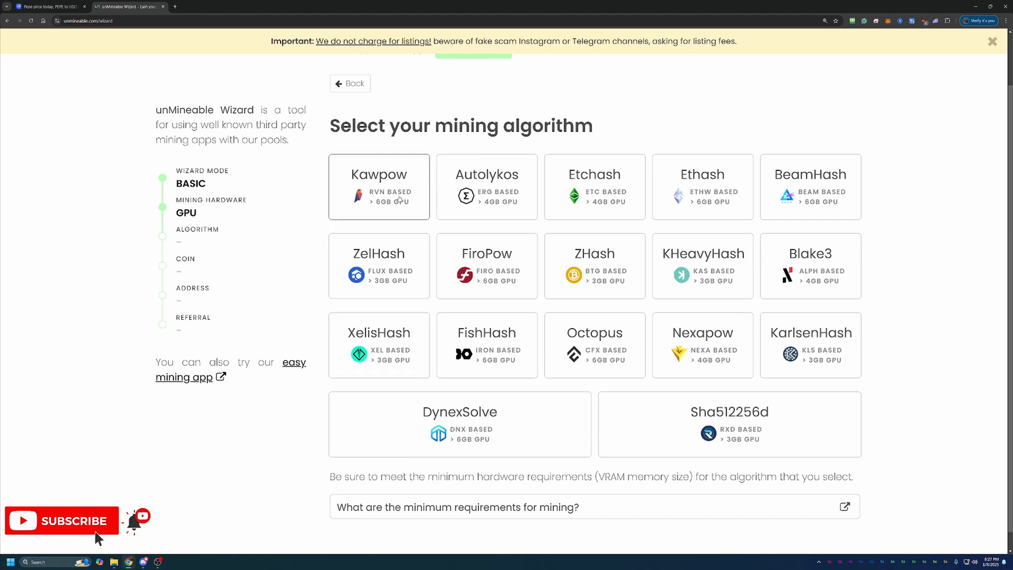
click(378, 187)
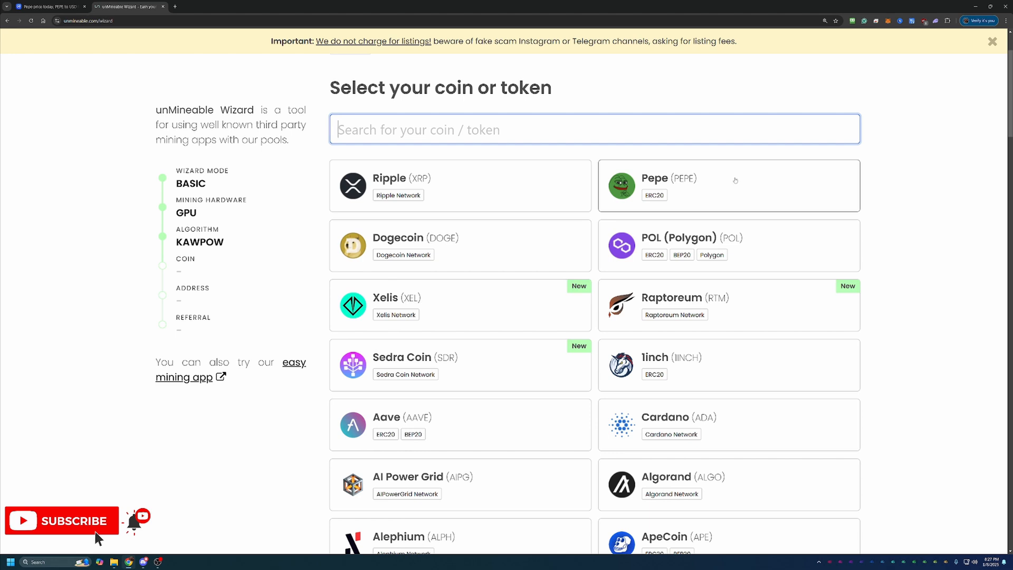
click(728, 185)
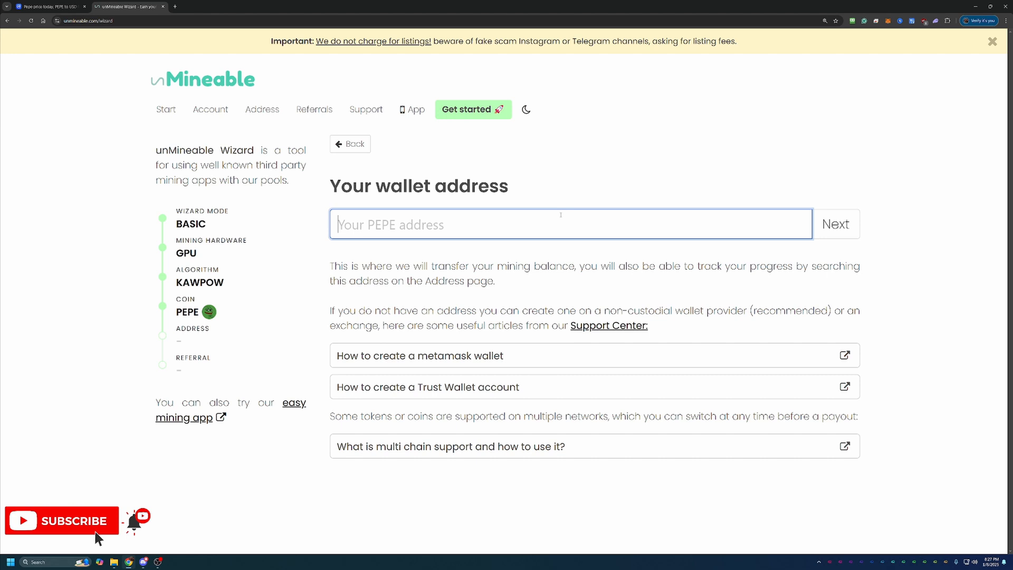
Step: Enter PEPE address 0xDeaDDEaDDeAdDeAdDEAdDEaddeAddEAdDEAd0001, correcting the last digit, and confirm
text(0xDeaDDEaDDeAdDeAdDEAdDEaddeAddEAdDEAd0001)
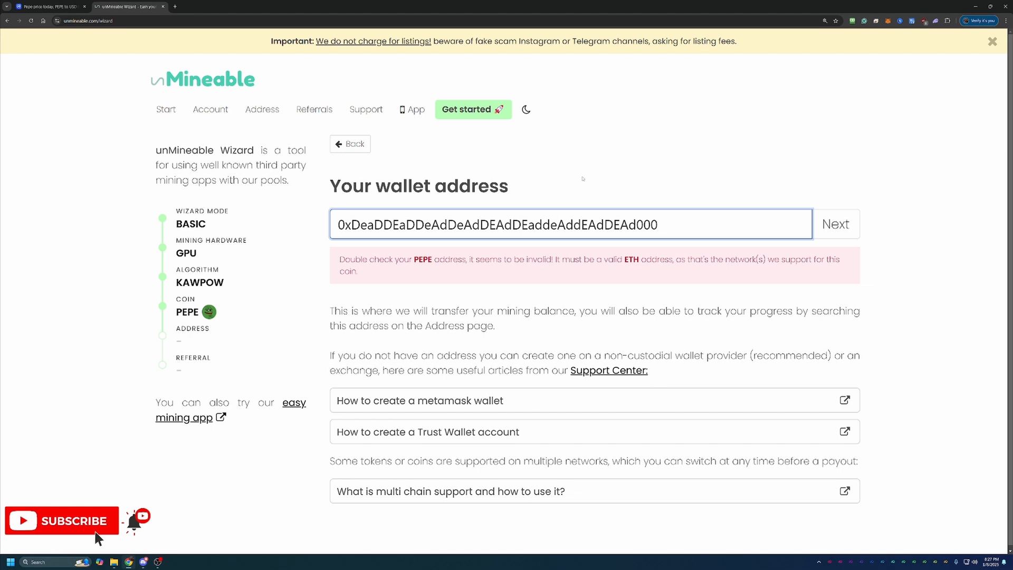
text(2)
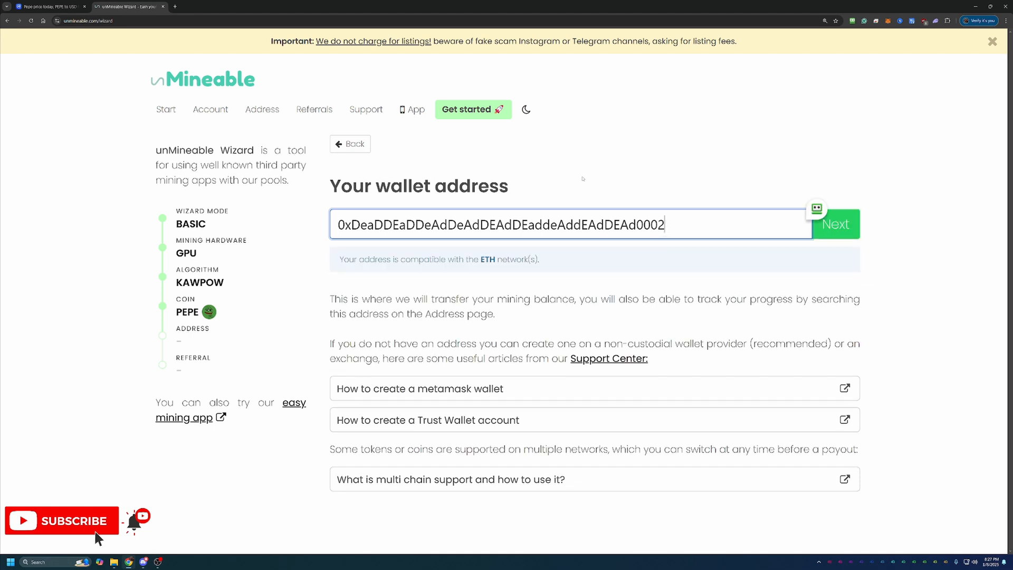
key(Backspace)
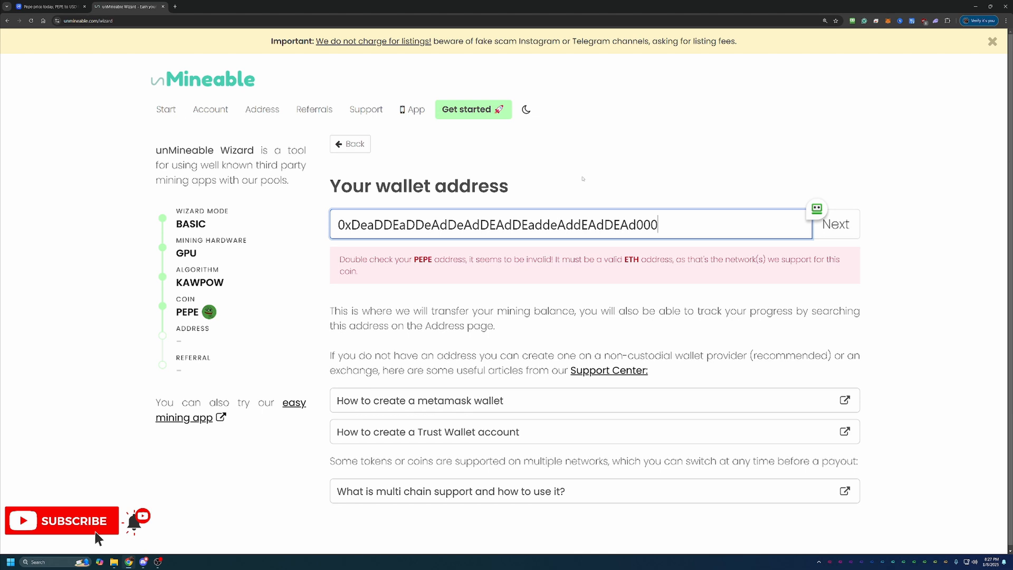
text(1)
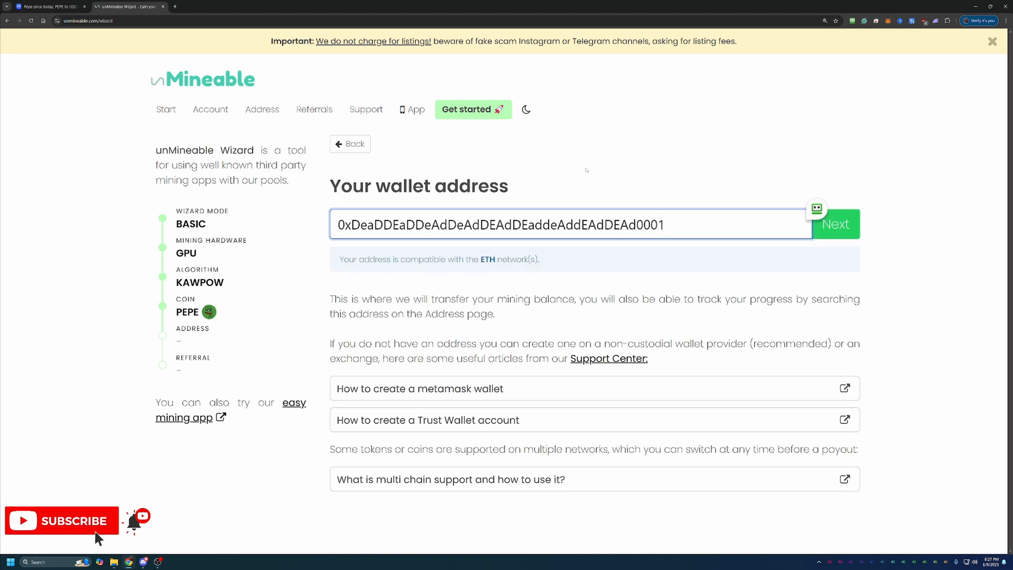
mouse_move(595, 294)
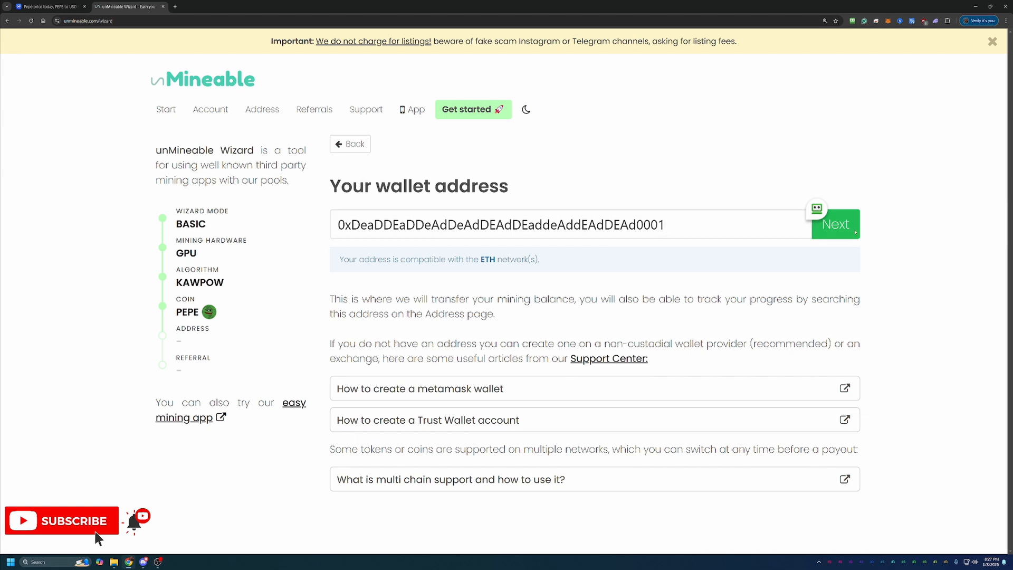
click(834, 224)
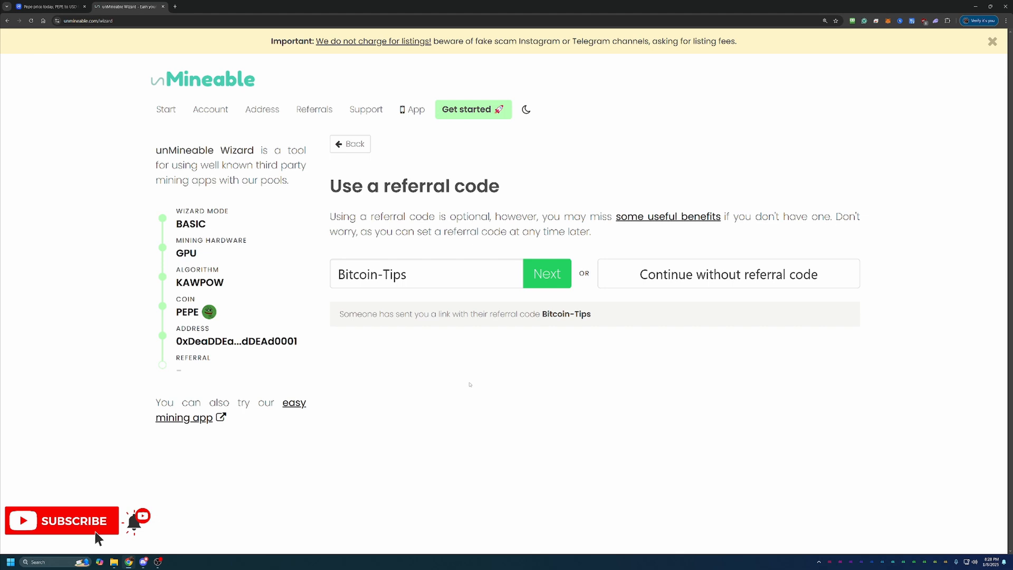
mouse_move(547, 293)
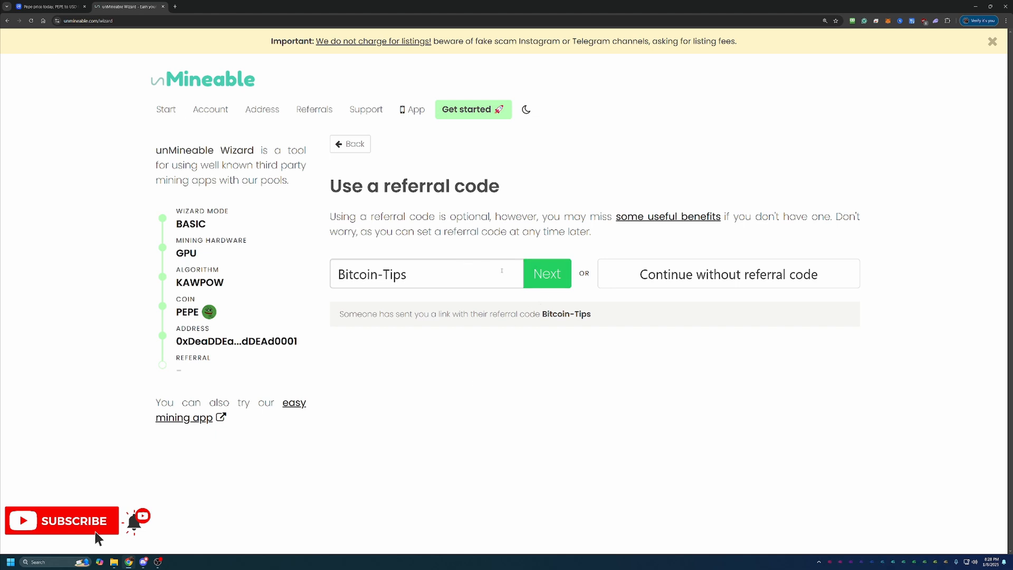
Step: Finish the wizard with referral code Bitcoin-Tips and scroll down to the GMiner commands
click(547, 273)
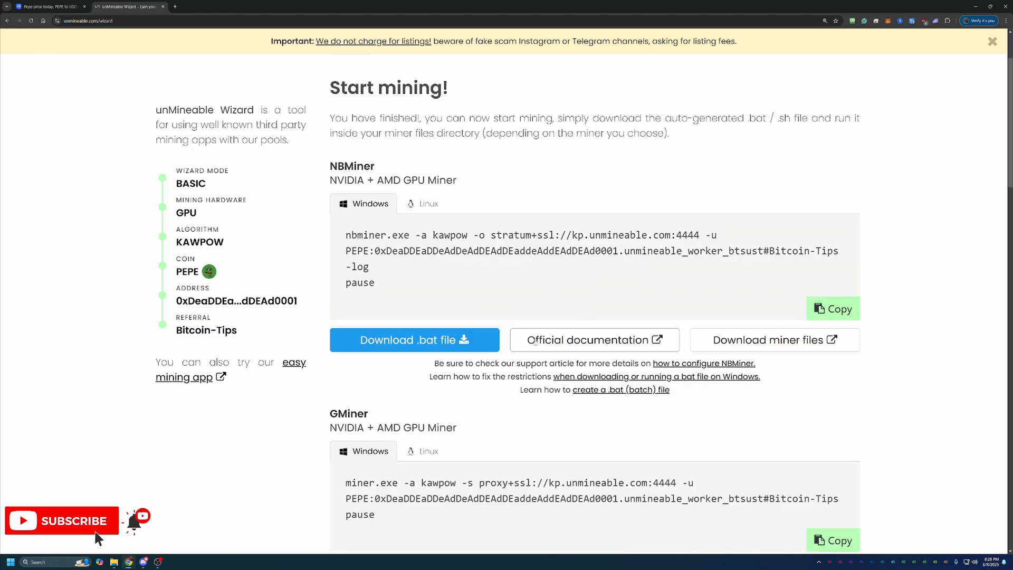
scroll(down, 3)
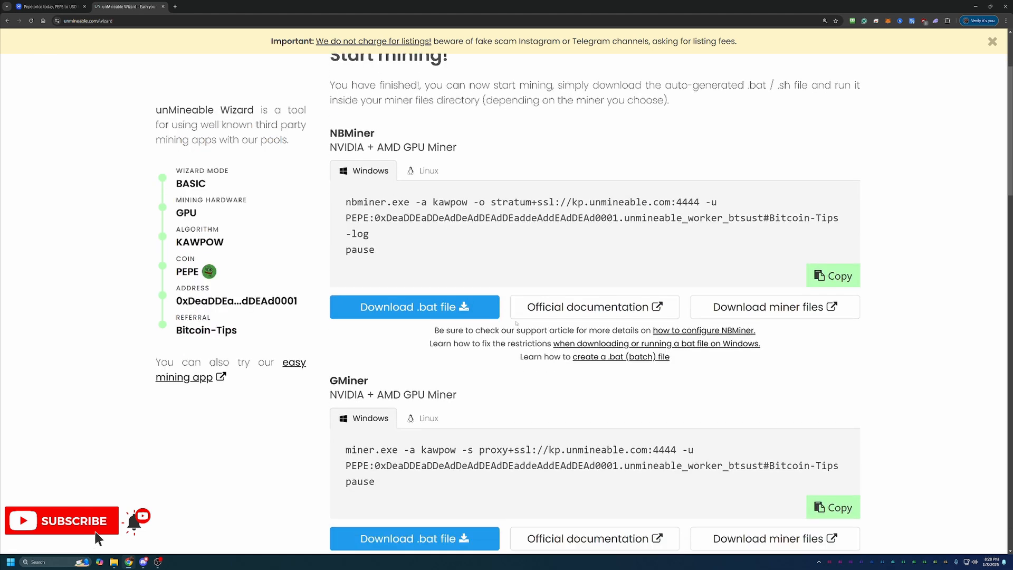
scroll(down, 3)
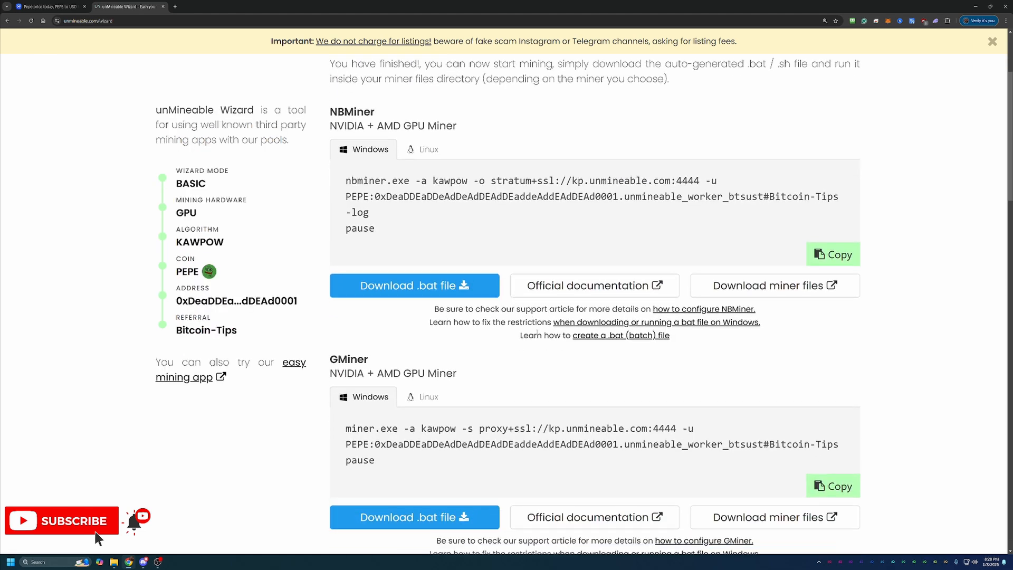
scroll(down, 3)
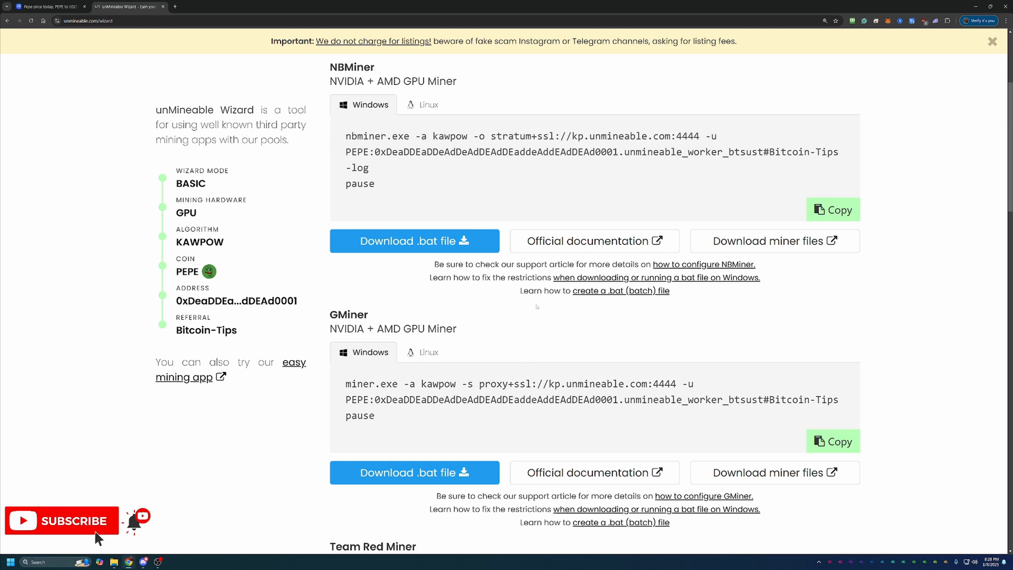
mouse_move(872, 170)
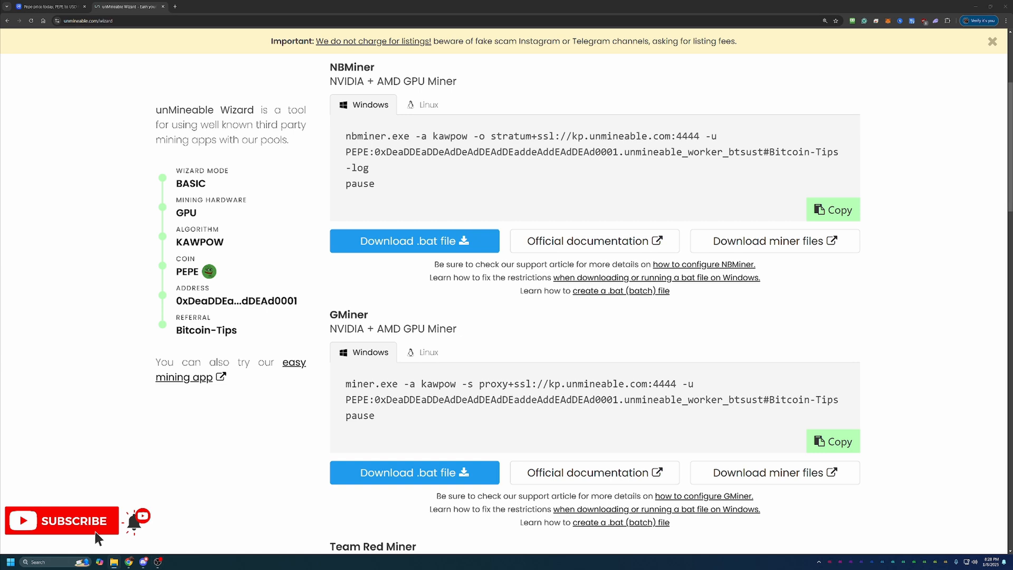
mouse_move(447, 165)
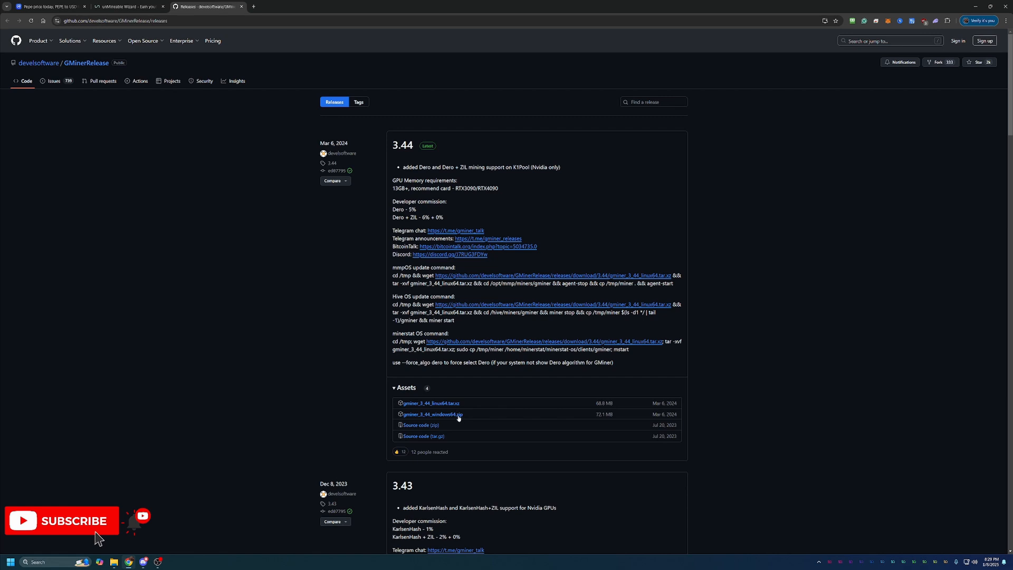
mouse_move(458, 414)
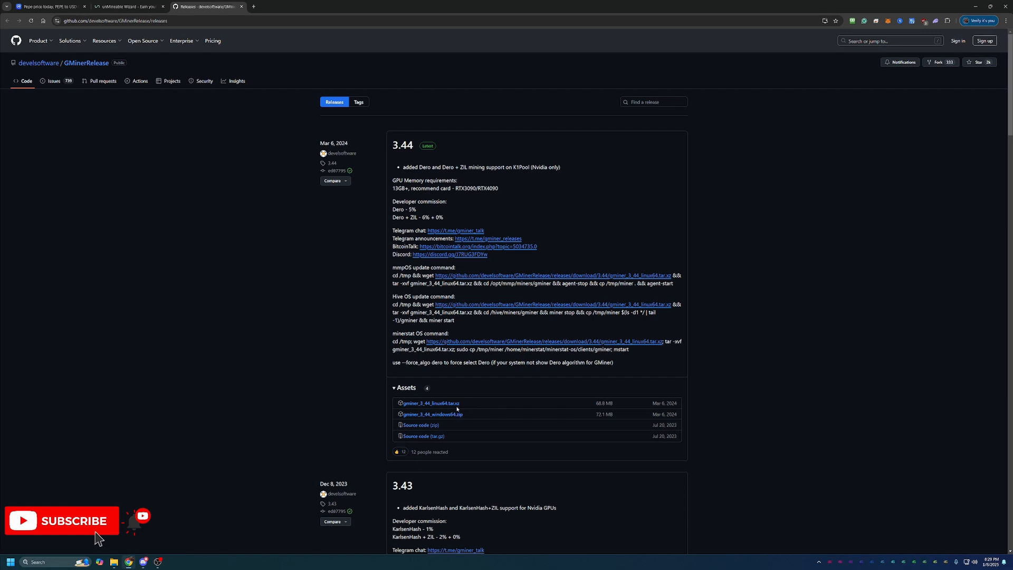
mouse_move(430, 402)
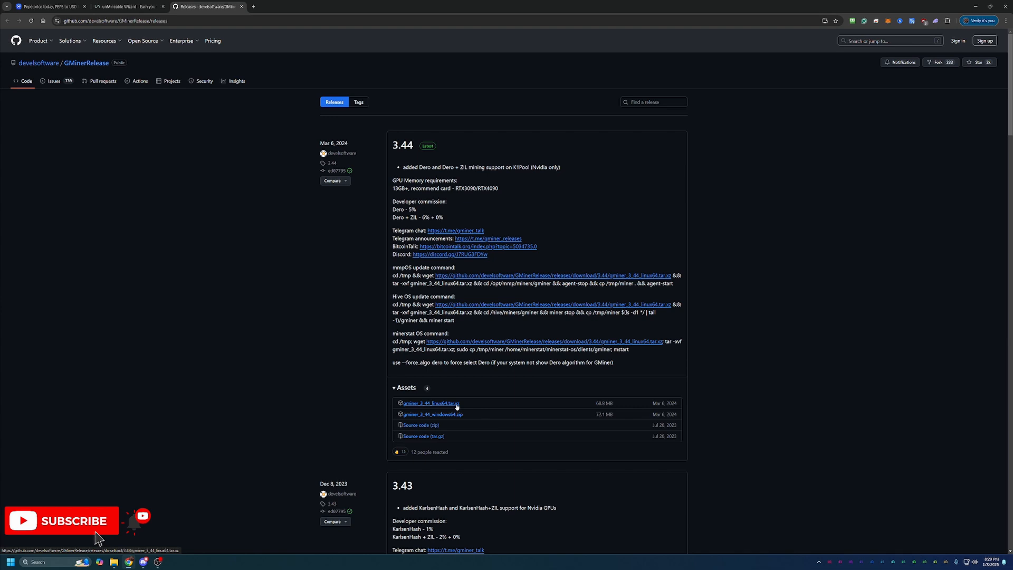
mouse_move(489, 279)
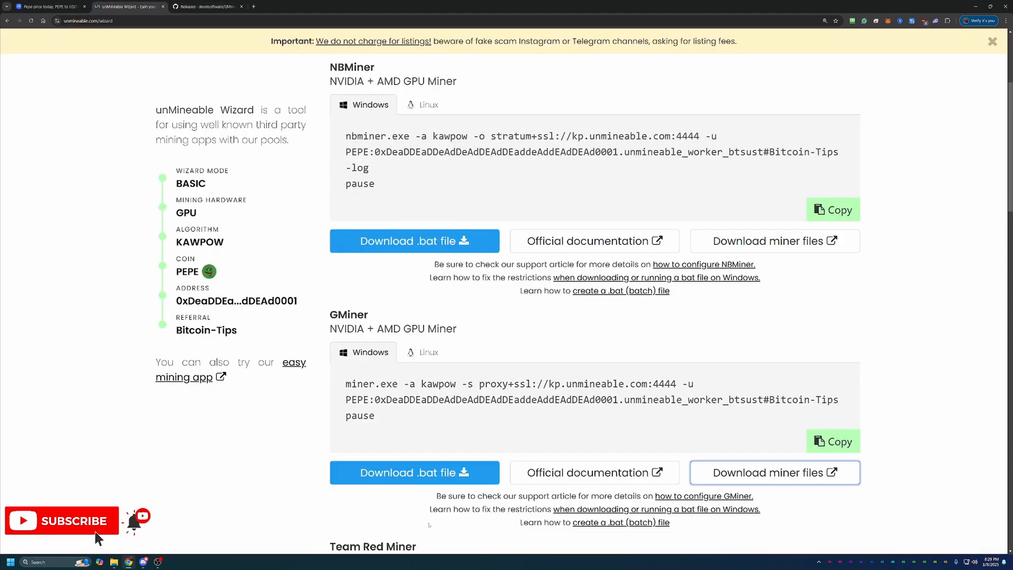
mouse_move(377, 443)
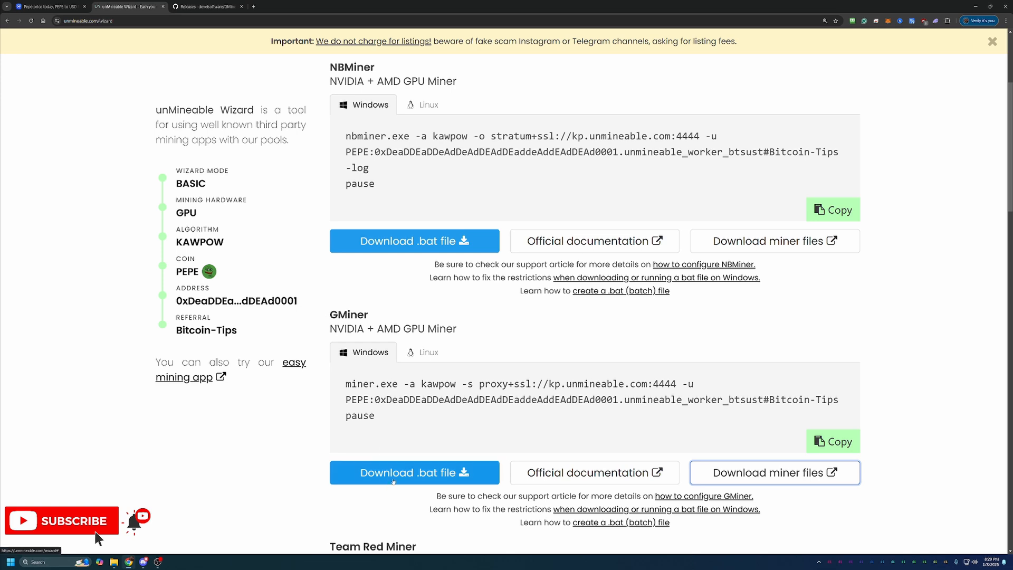
Step: Download the GMiner .bat file for PEPE and keep it despite the unverified warning
click(411, 472)
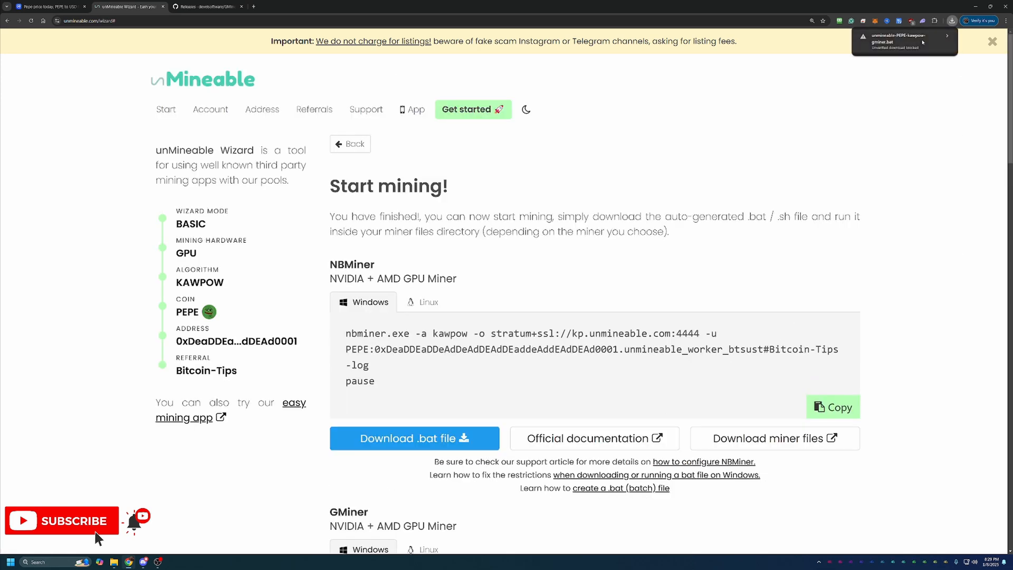
click(946, 37)
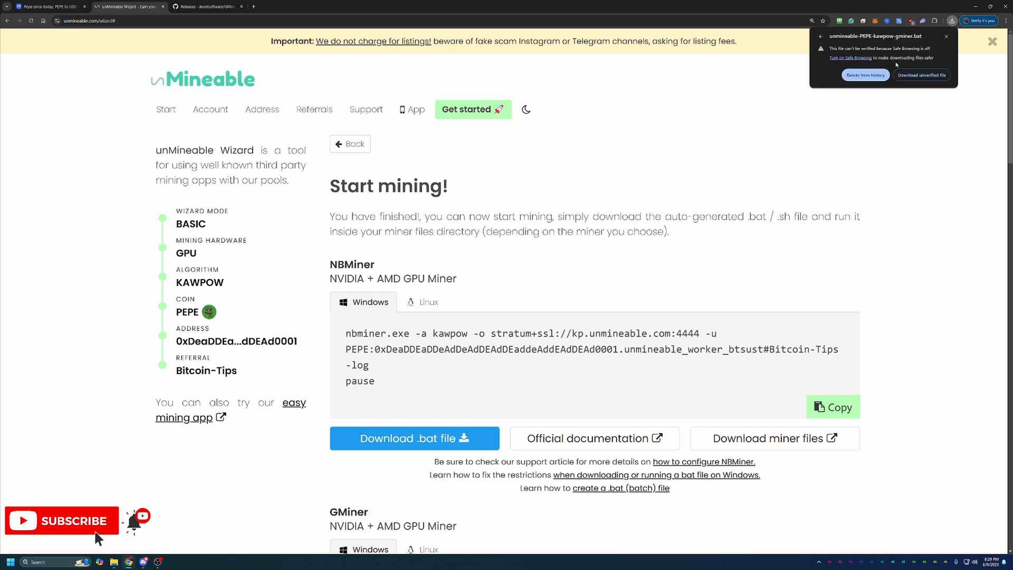
mouse_move(896, 65)
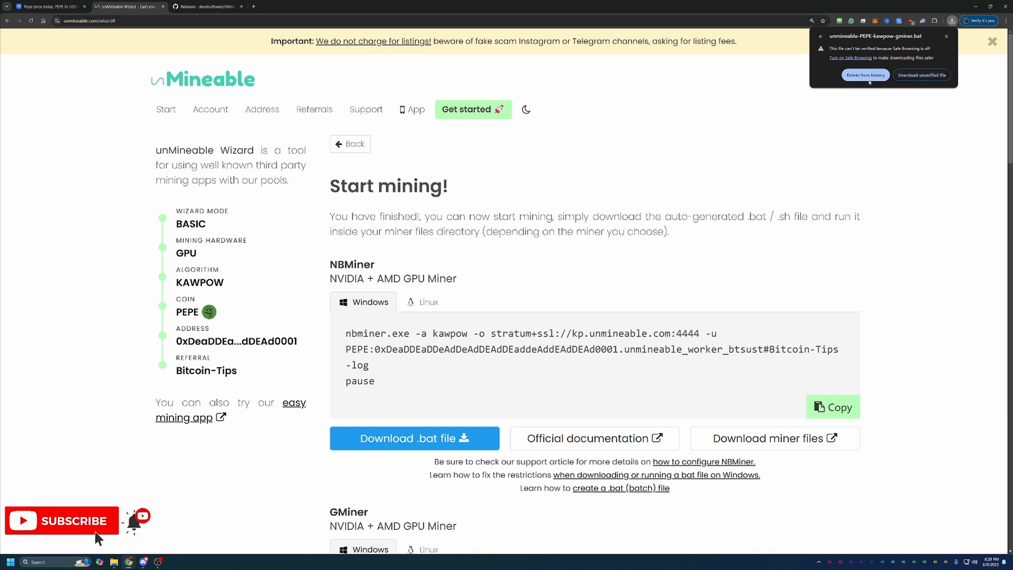
mouse_move(965, 100)
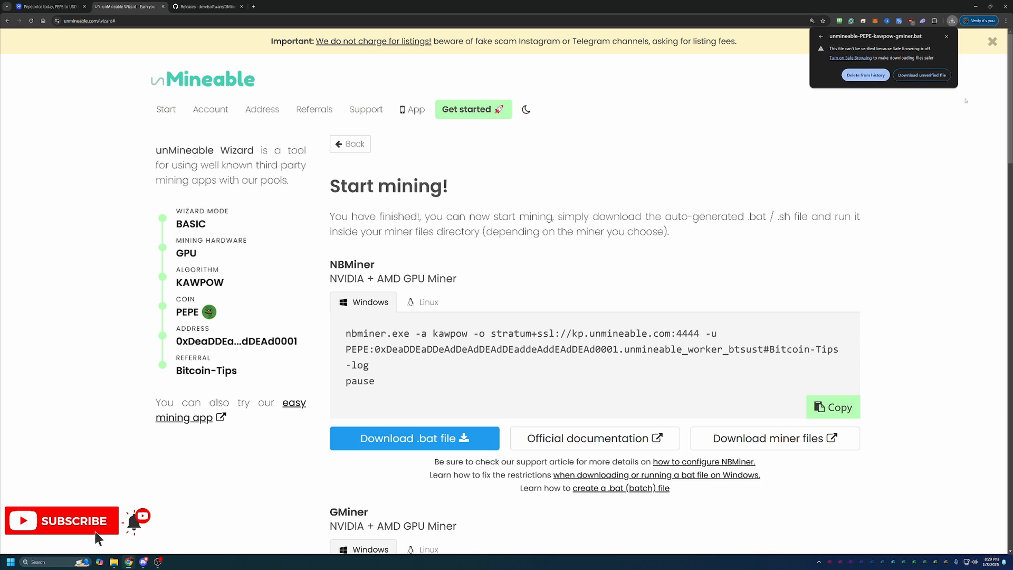
click(946, 36)
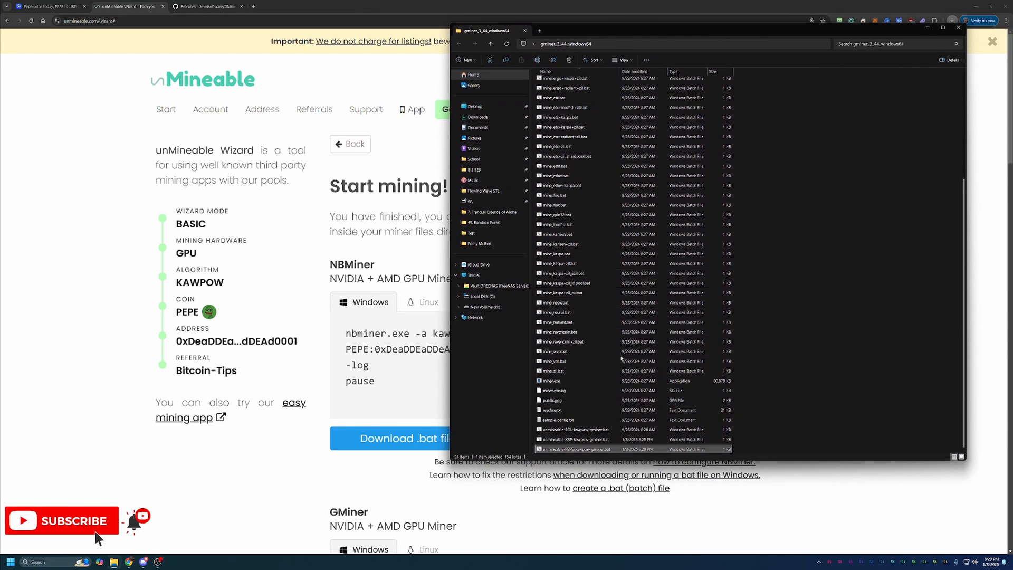
mouse_move(560, 454)
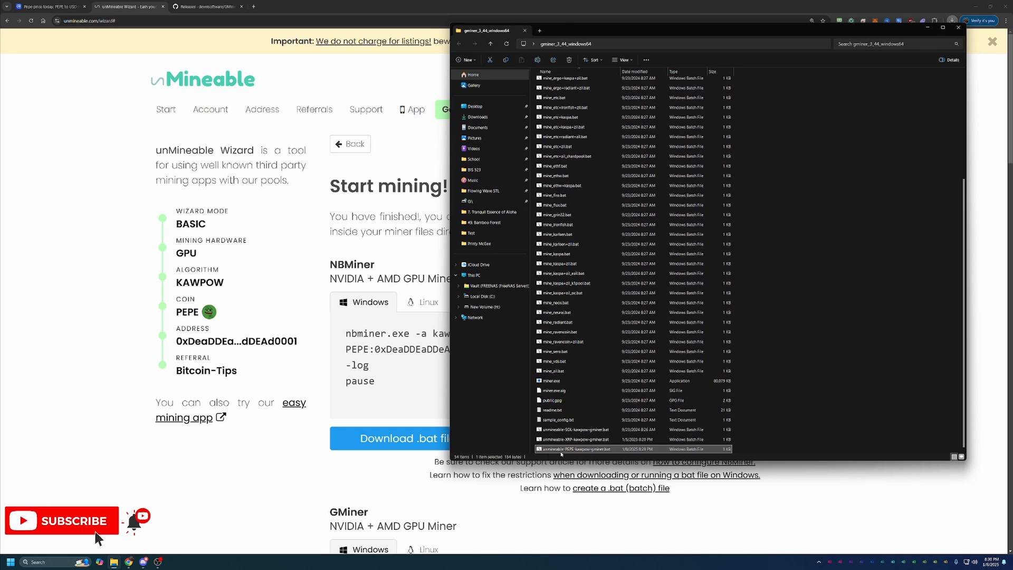
mouse_move(598, 448)
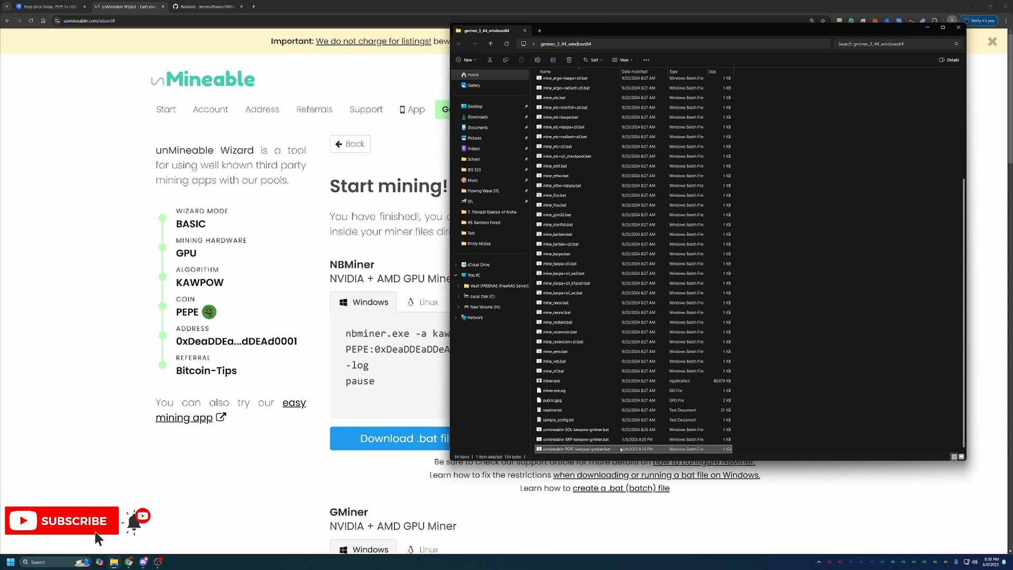
Step: Run unmineable-PEPE-kawpow-gminer.bat, allowing it past SmartScreen with More info and Run anyway
double_click(569, 448)
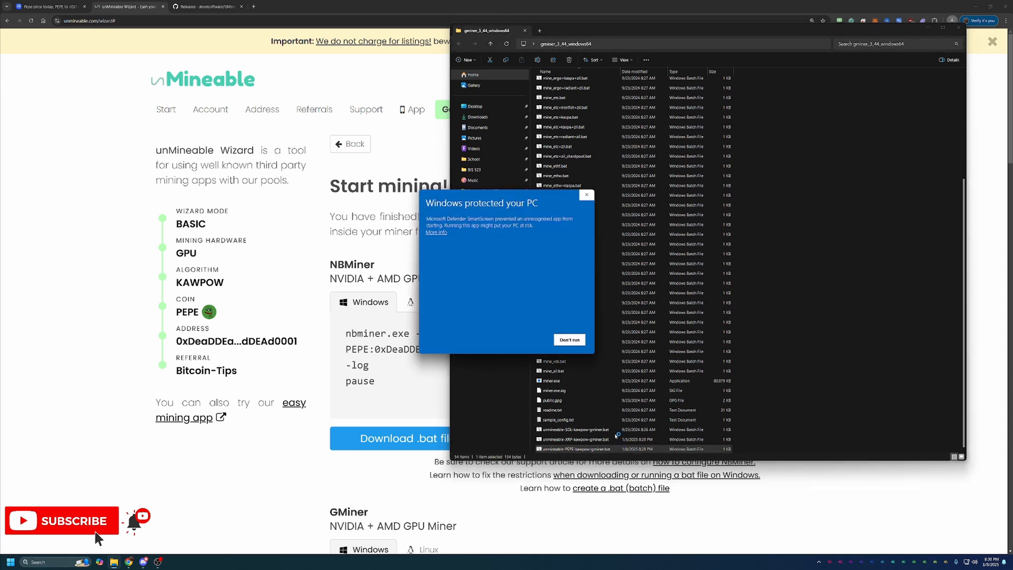
mouse_move(610, 423)
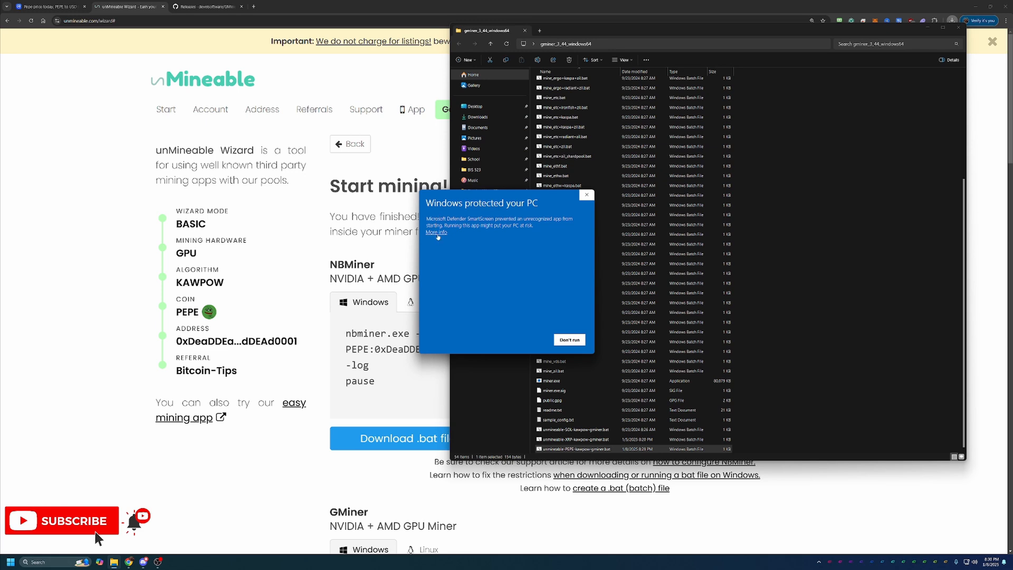
click(436, 232)
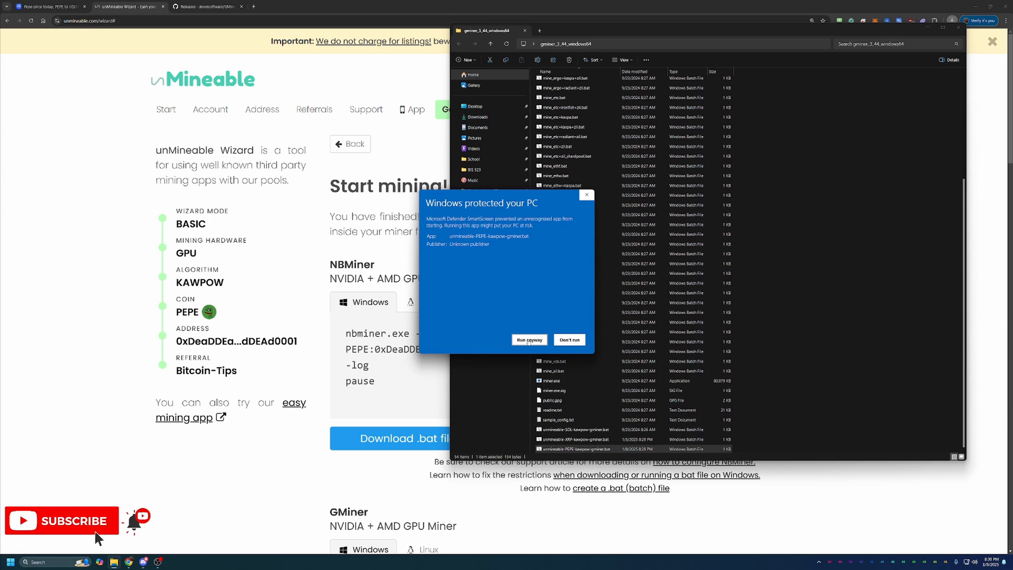
click(529, 339)
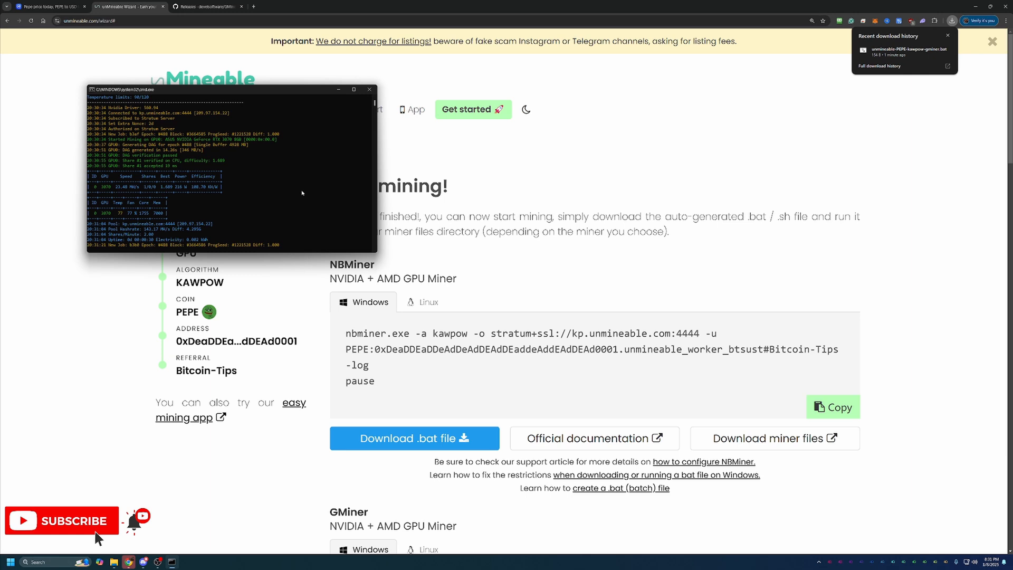
mouse_move(232, 178)
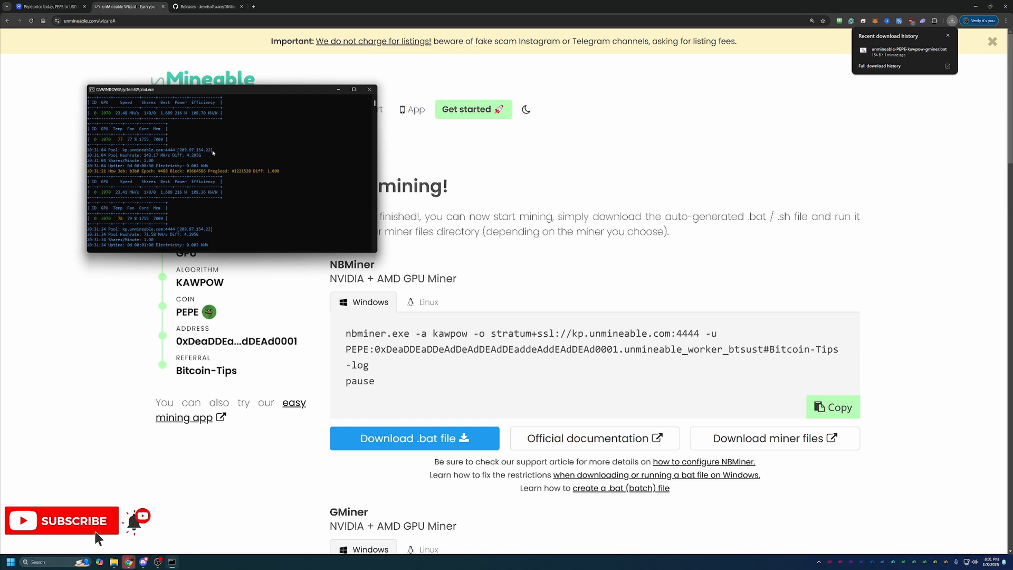
mouse_move(253, 137)
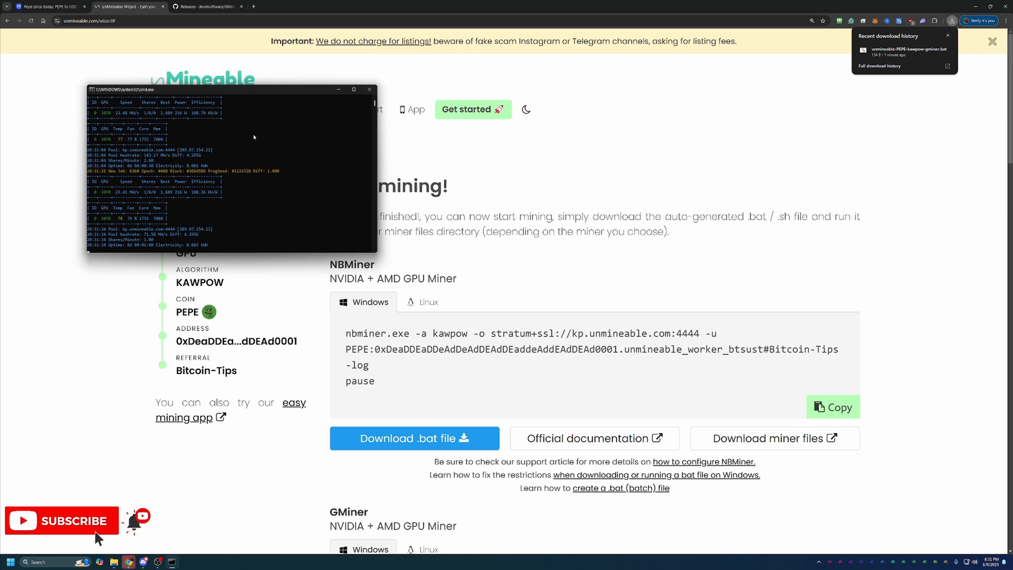
mouse_move(257, 138)
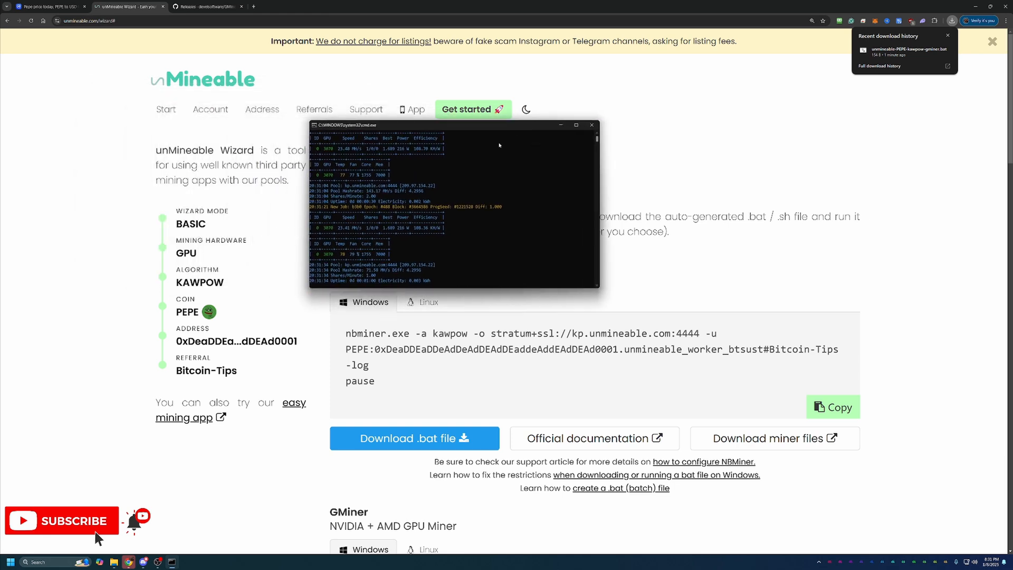
Step: Minimize the GMiner mining console window
click(590, 124)
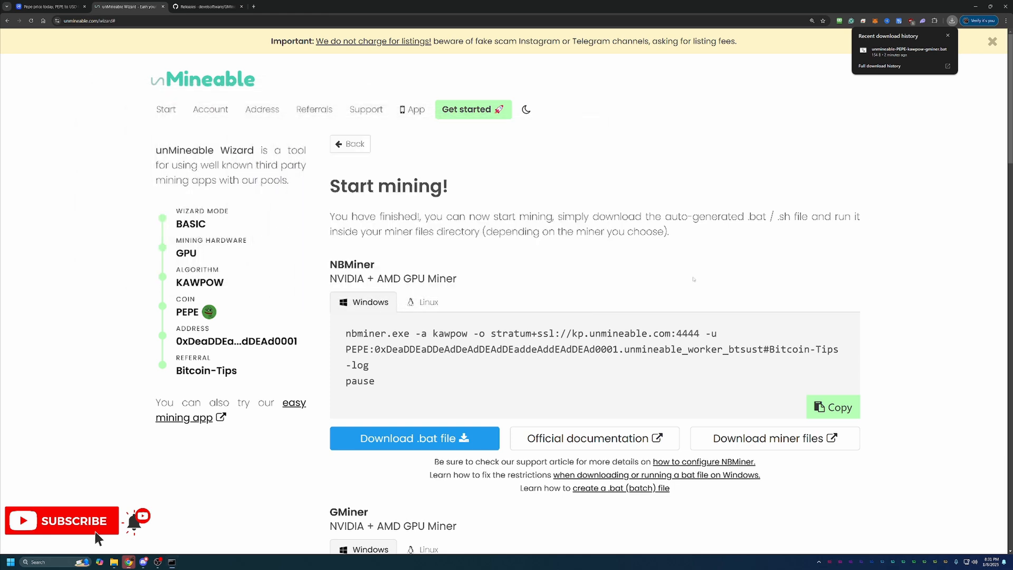
mouse_move(690, 274)
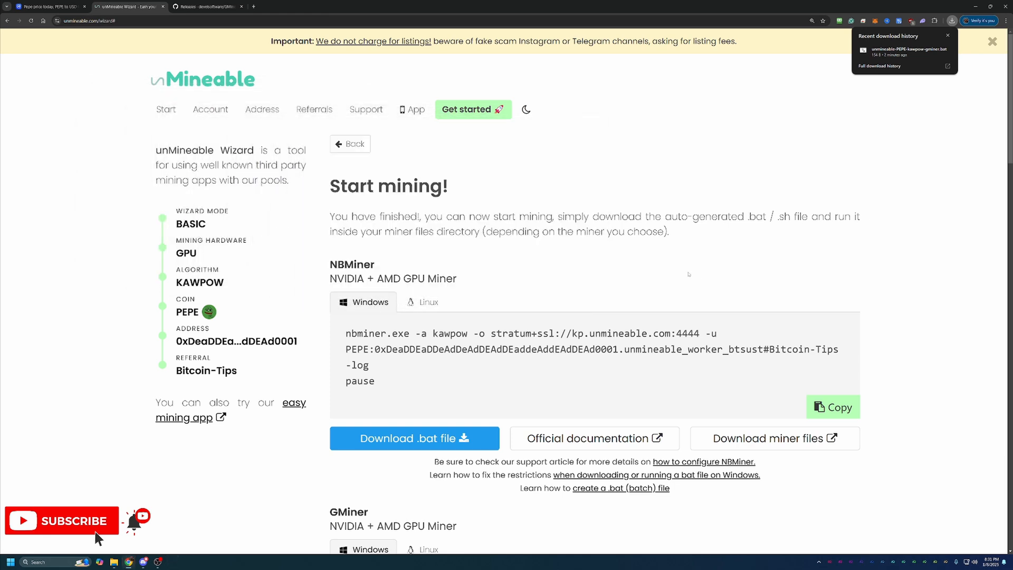